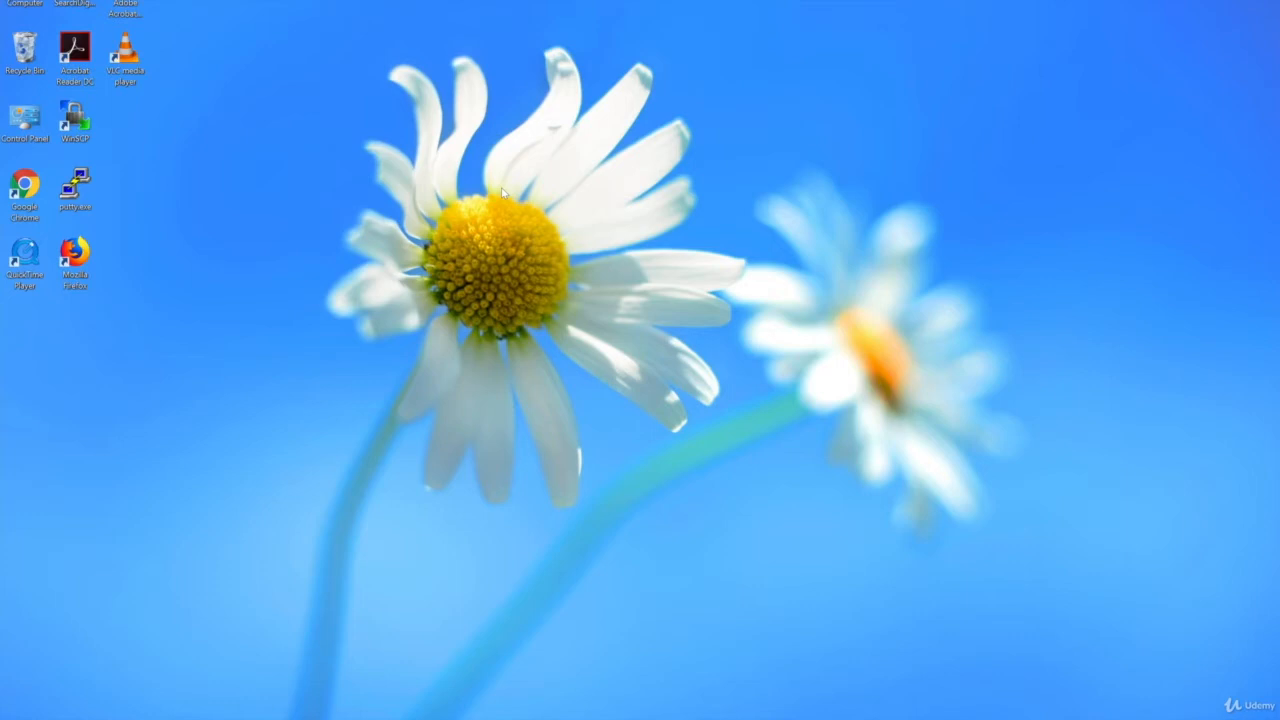
Launch Chrome and search Google for 'cain abel download'
double_click(25, 190)
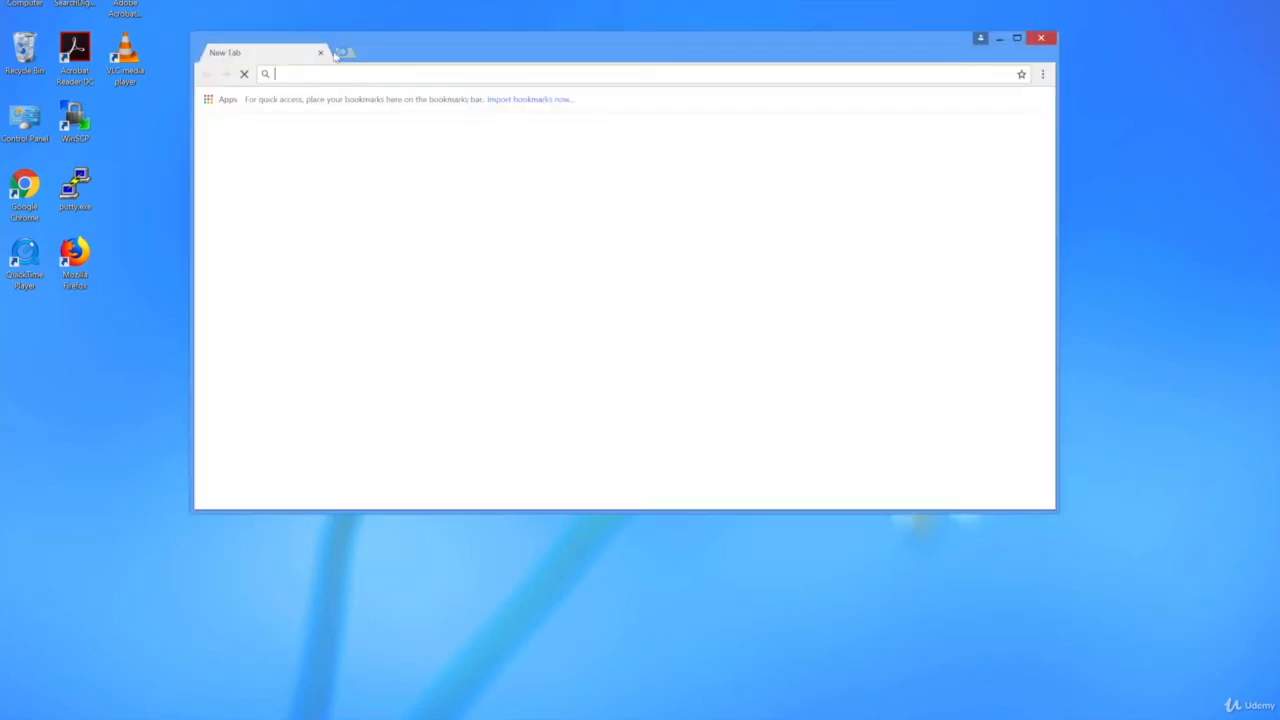
text(cain)
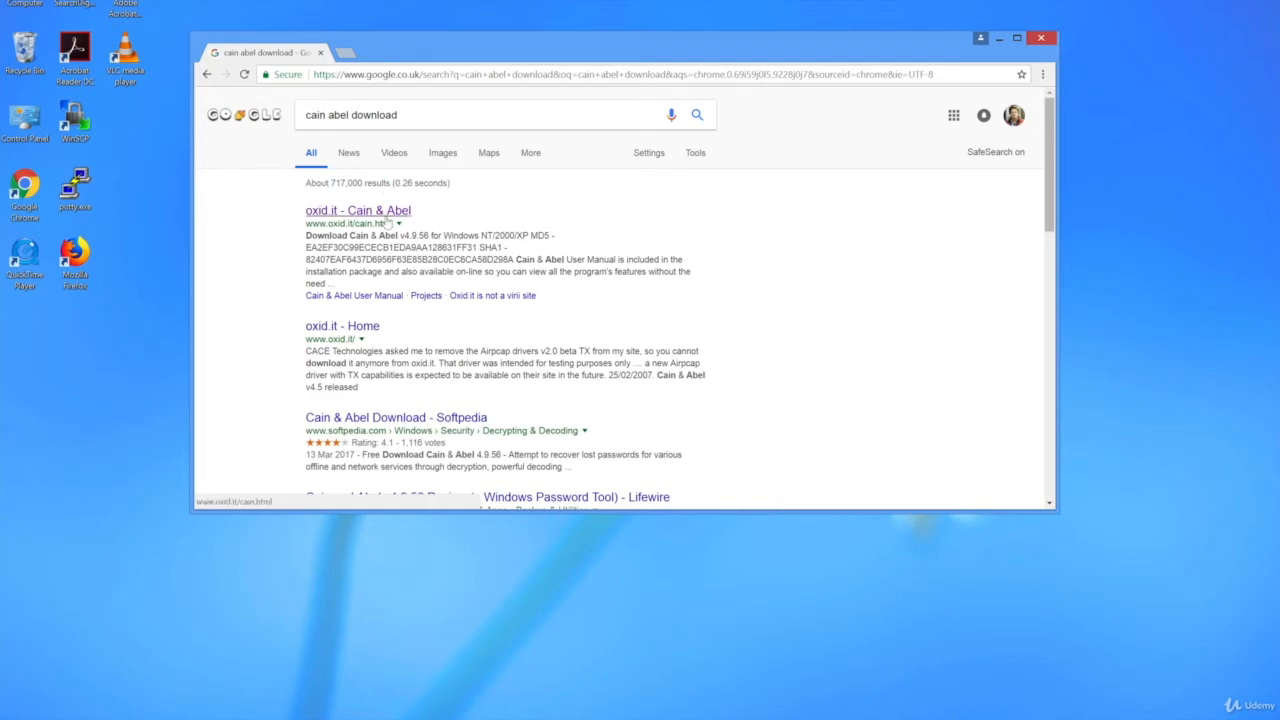
Open the oxid.it Cain & Abel result and download the v4.9.56 Windows NT/2000/XP installer ca_setup.exe
click(357, 210)
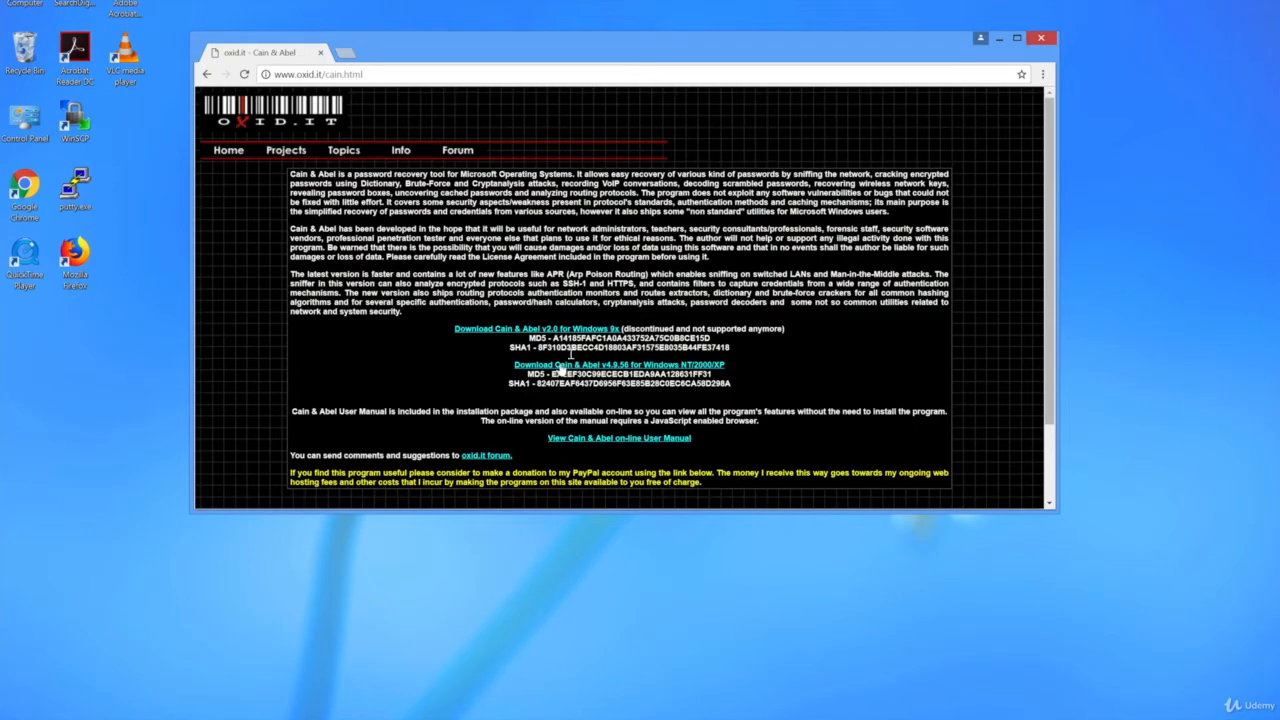
click(618, 364)
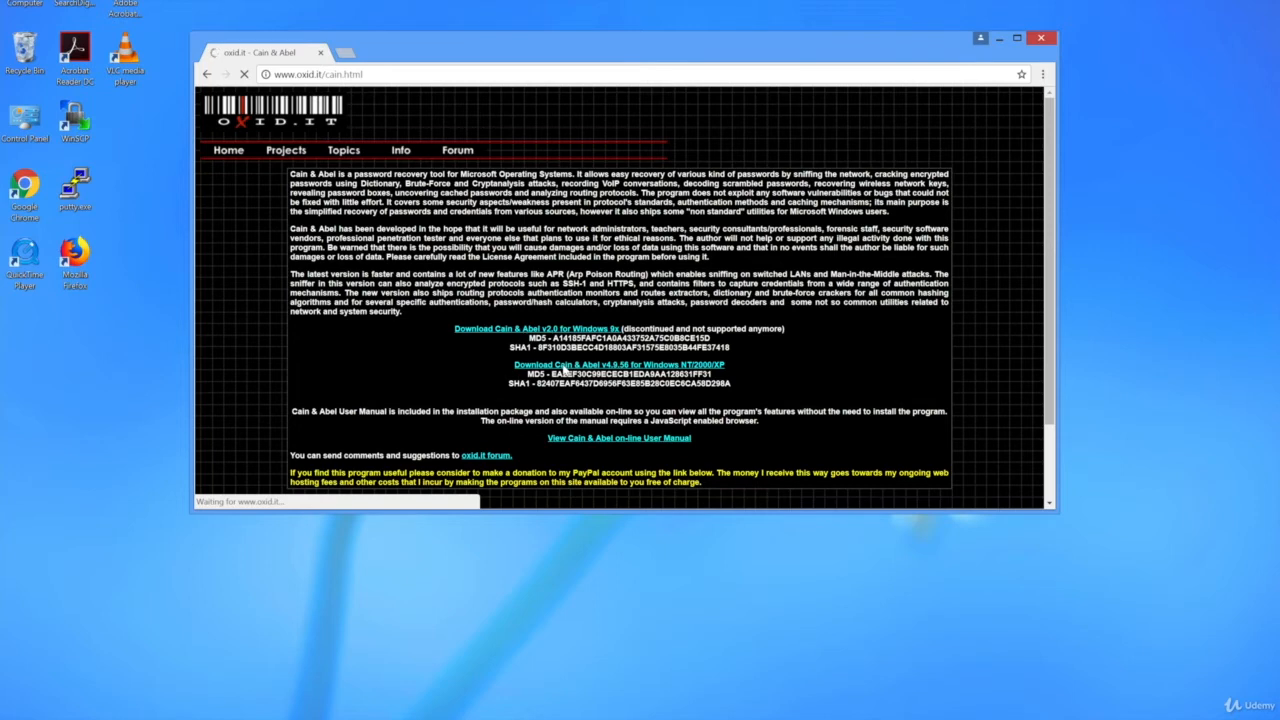
mouse_move(654, 372)
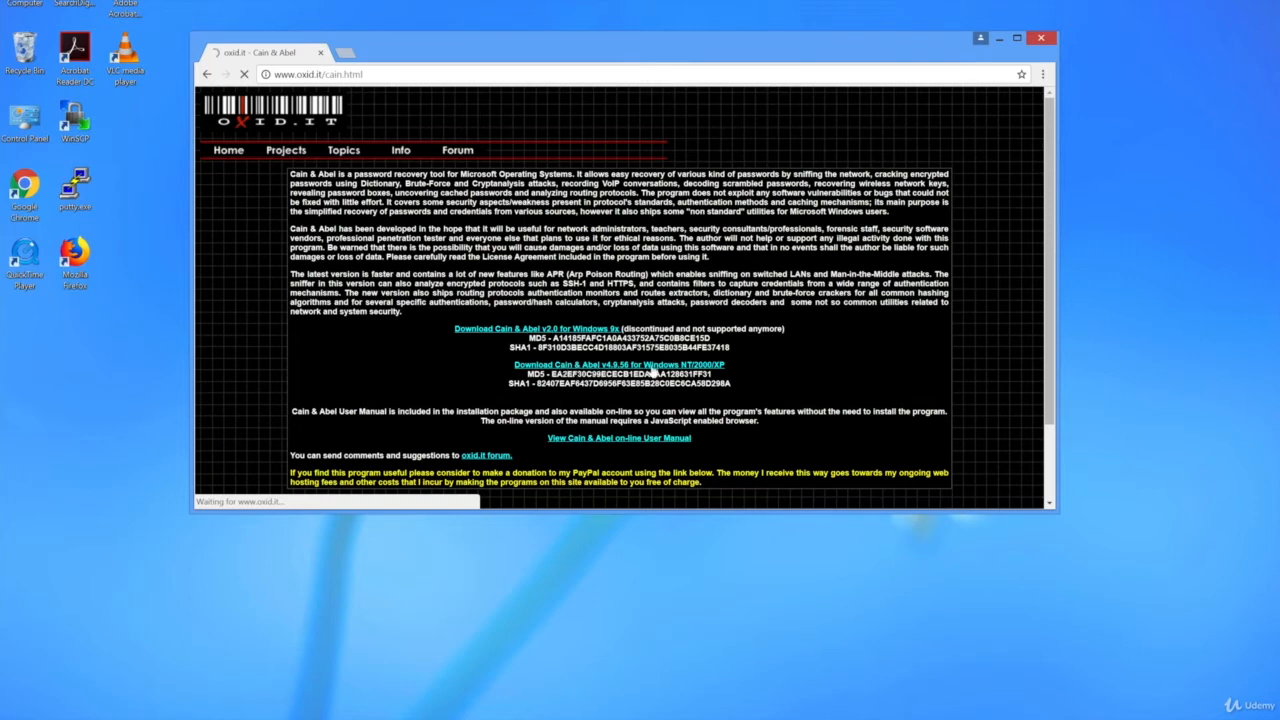
click(618, 364)
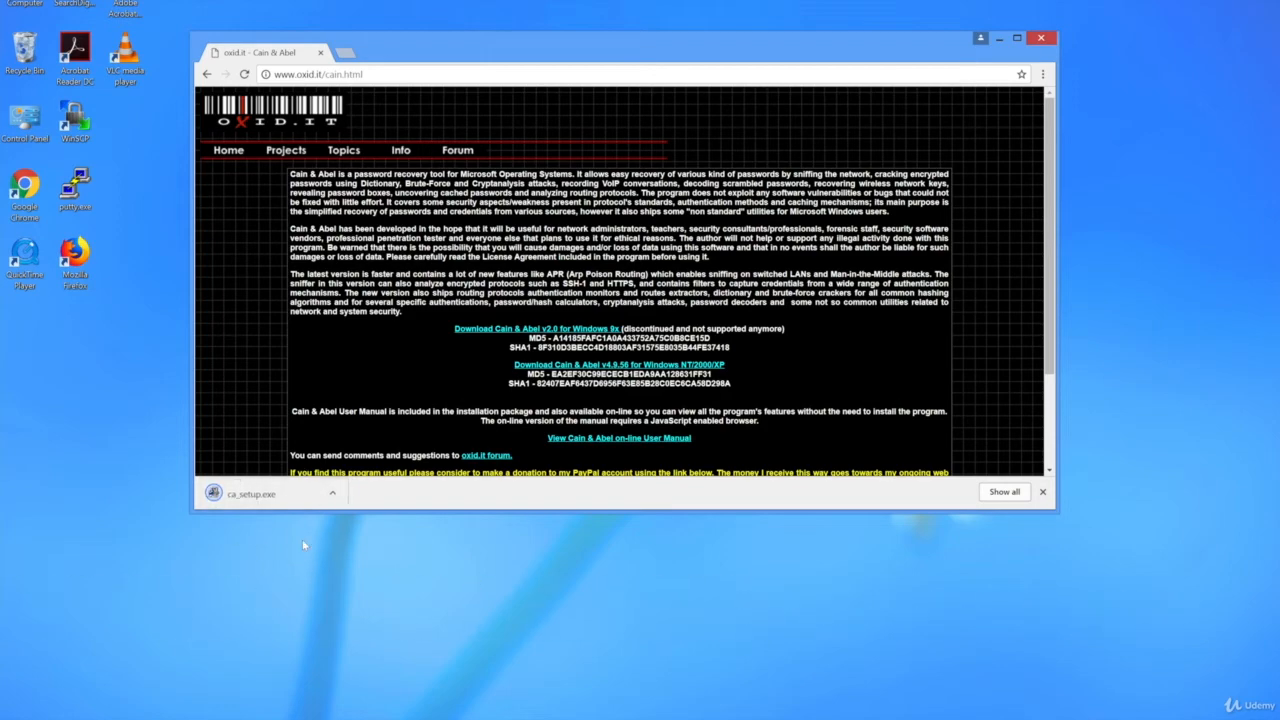
Run ca_setup.exe, approve UAC, and install Cain & Abel 4.9.56 with default folder and group
click(250, 493)
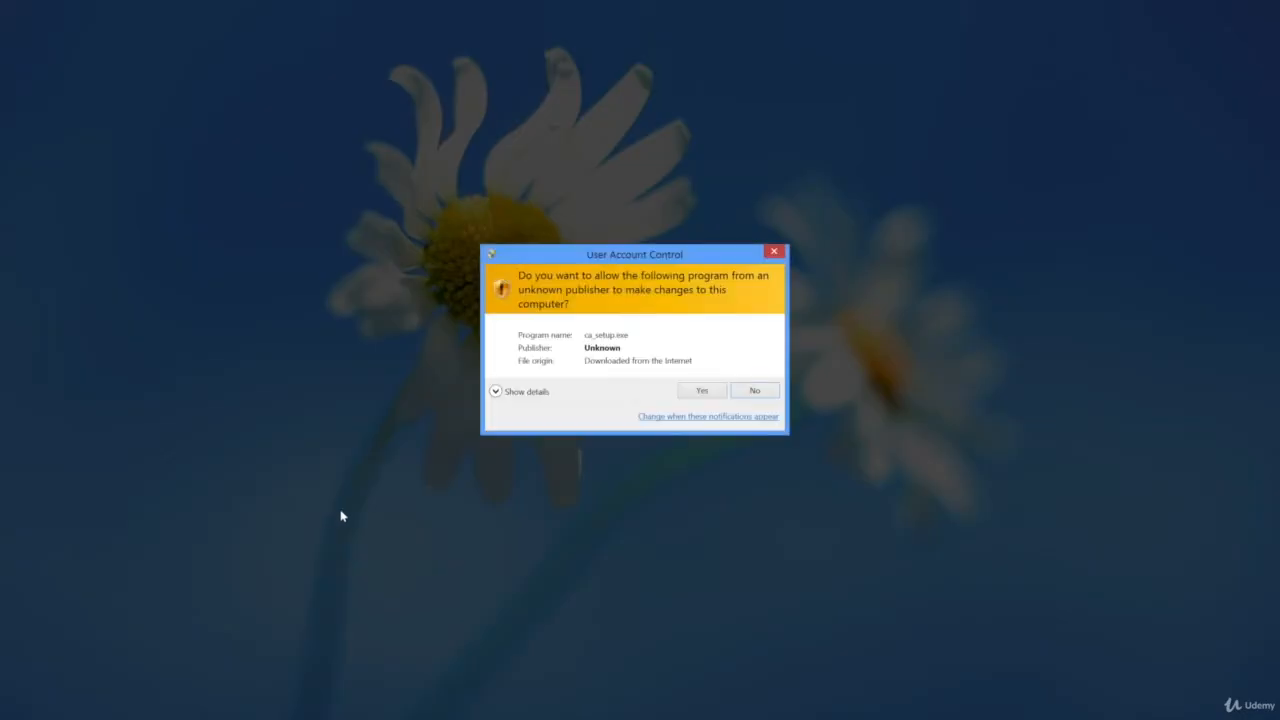
click(701, 390)
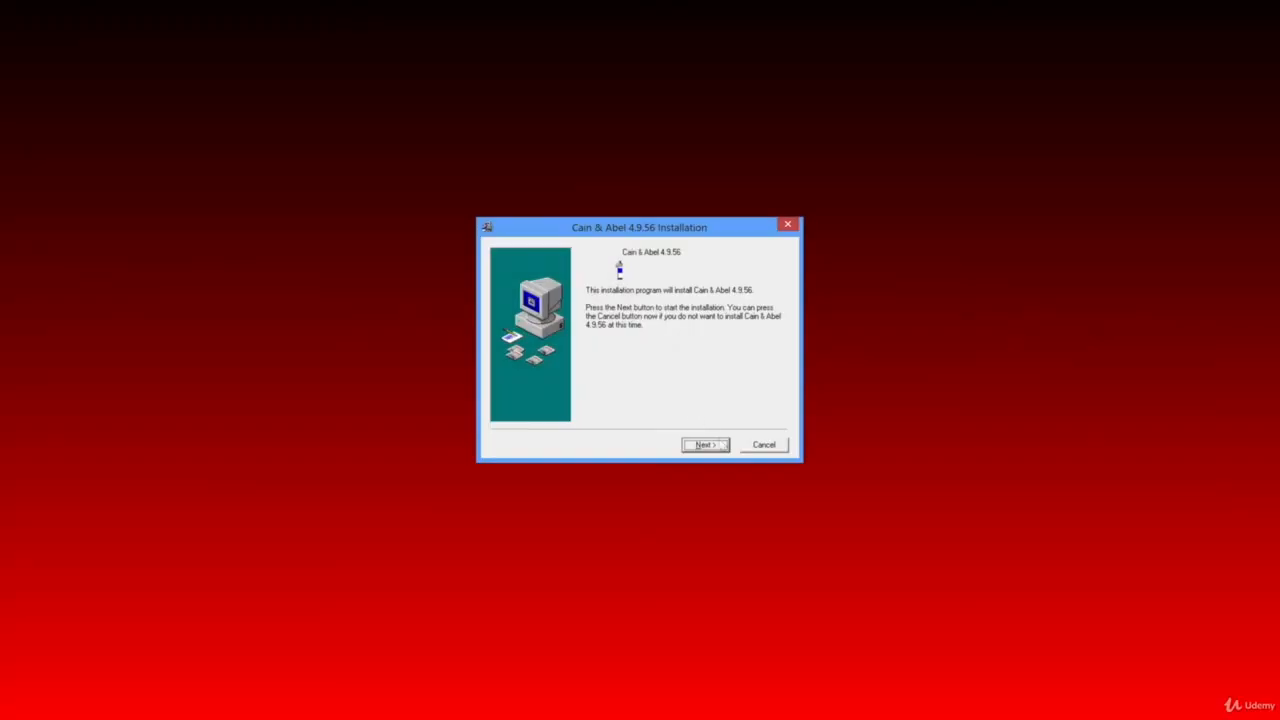
click(705, 444)
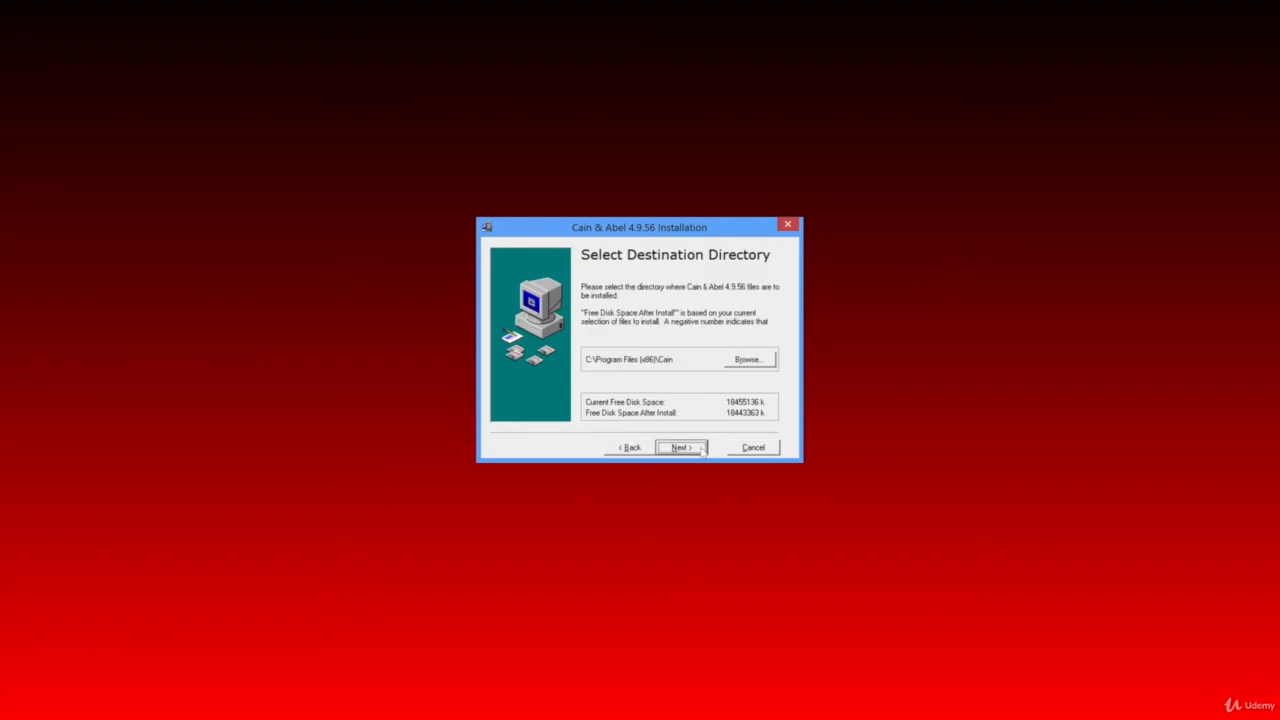
click(680, 447)
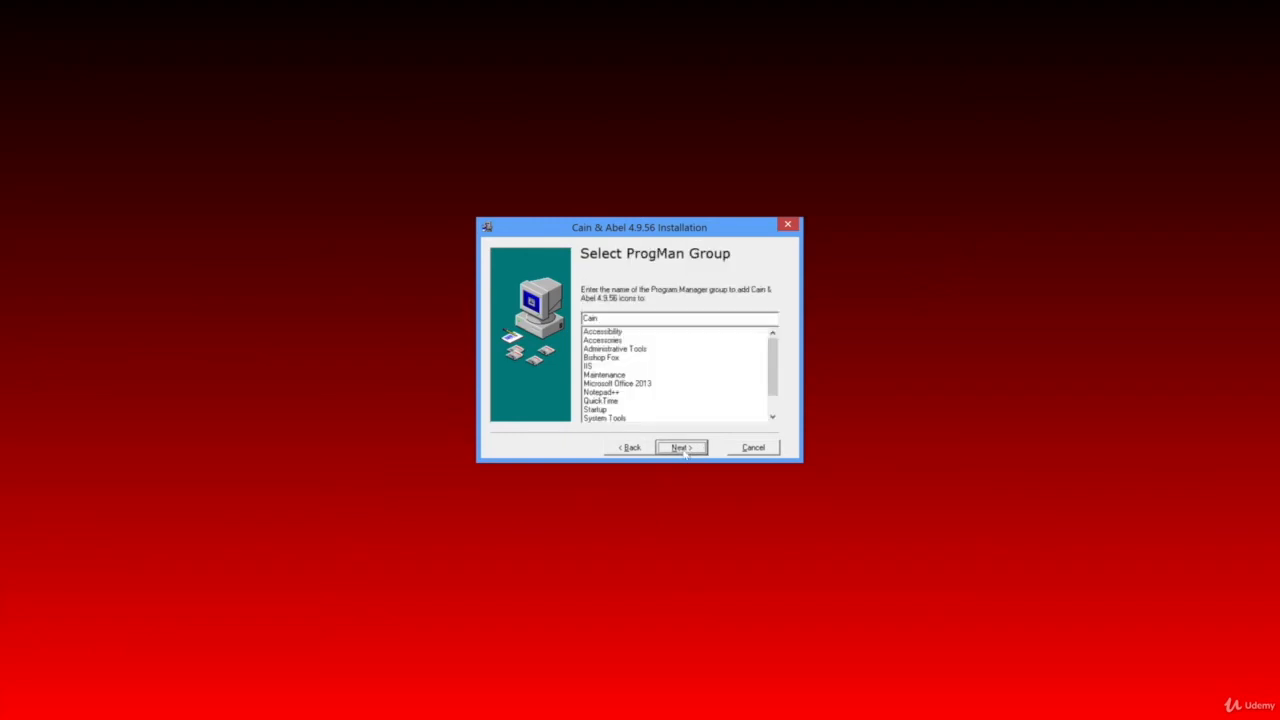
click(680, 447)
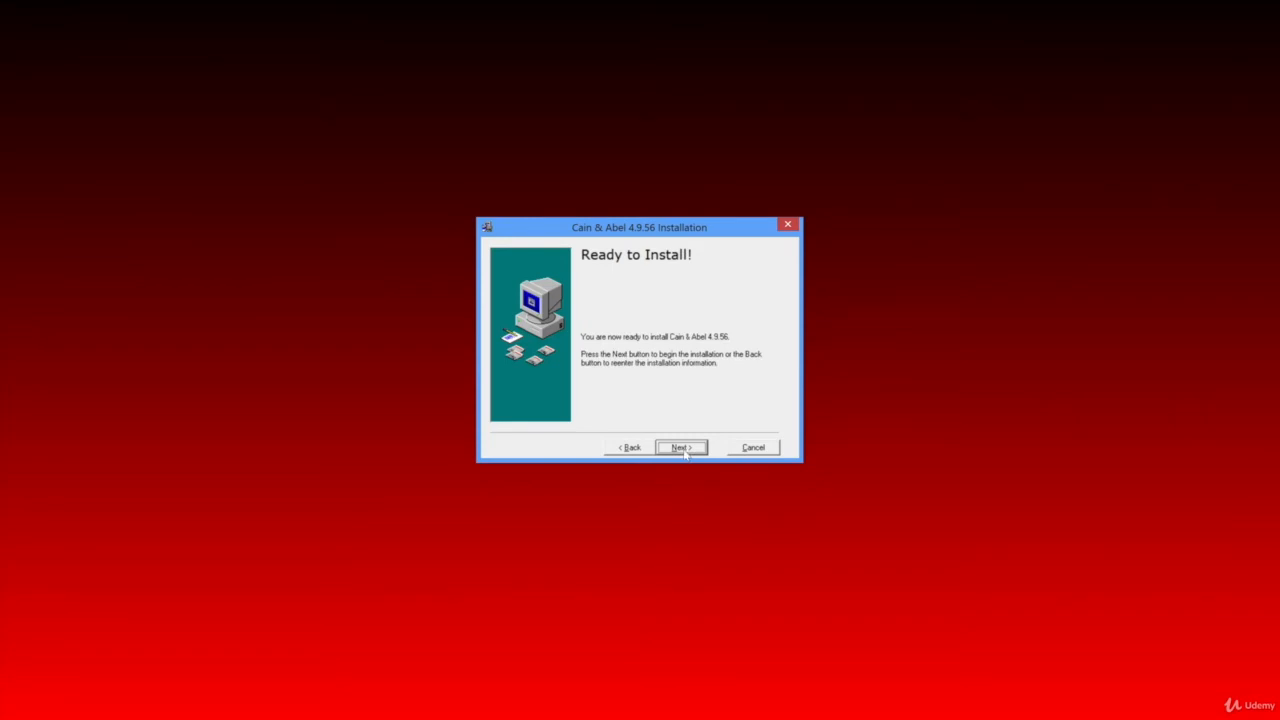
click(680, 447)
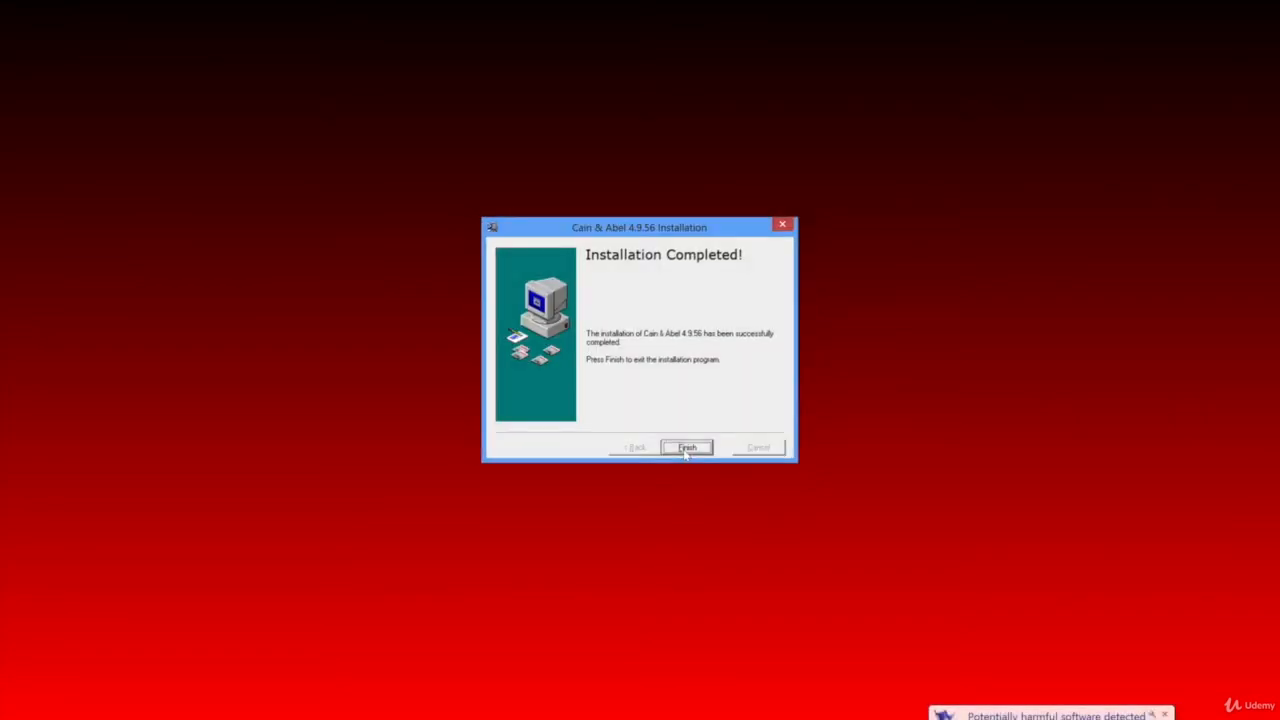
click(687, 447)
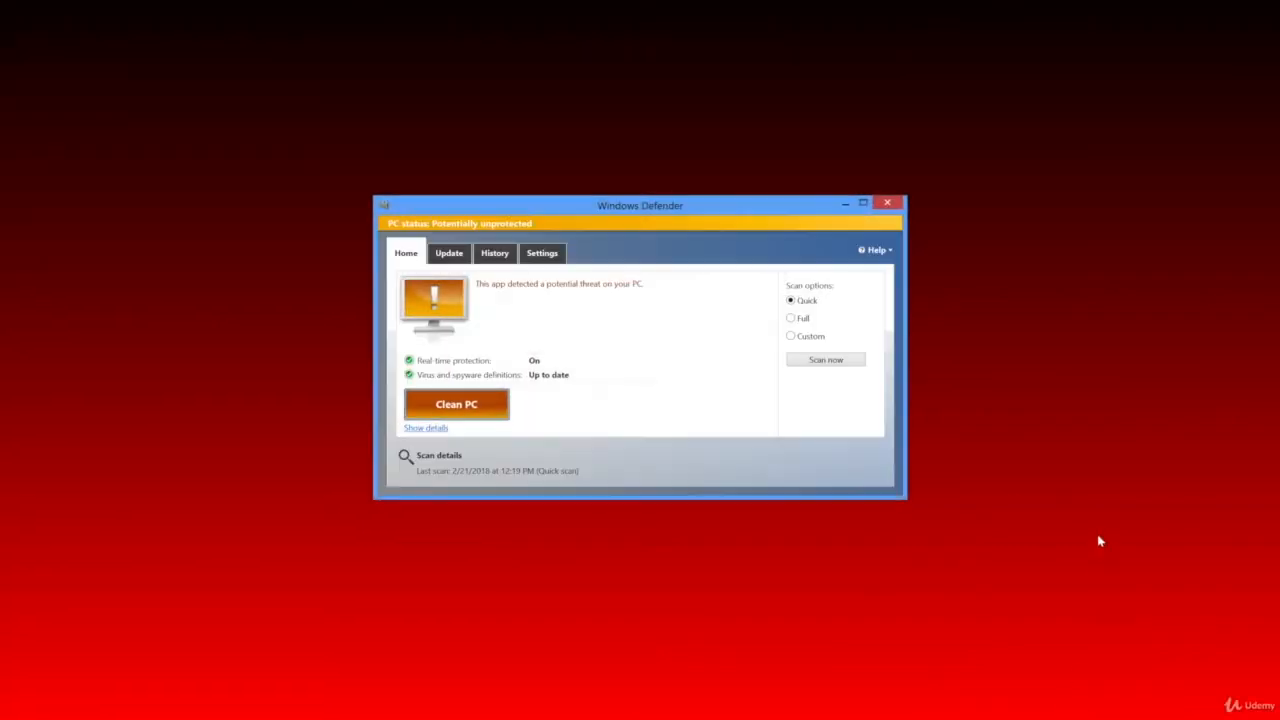
mouse_move(748, 438)
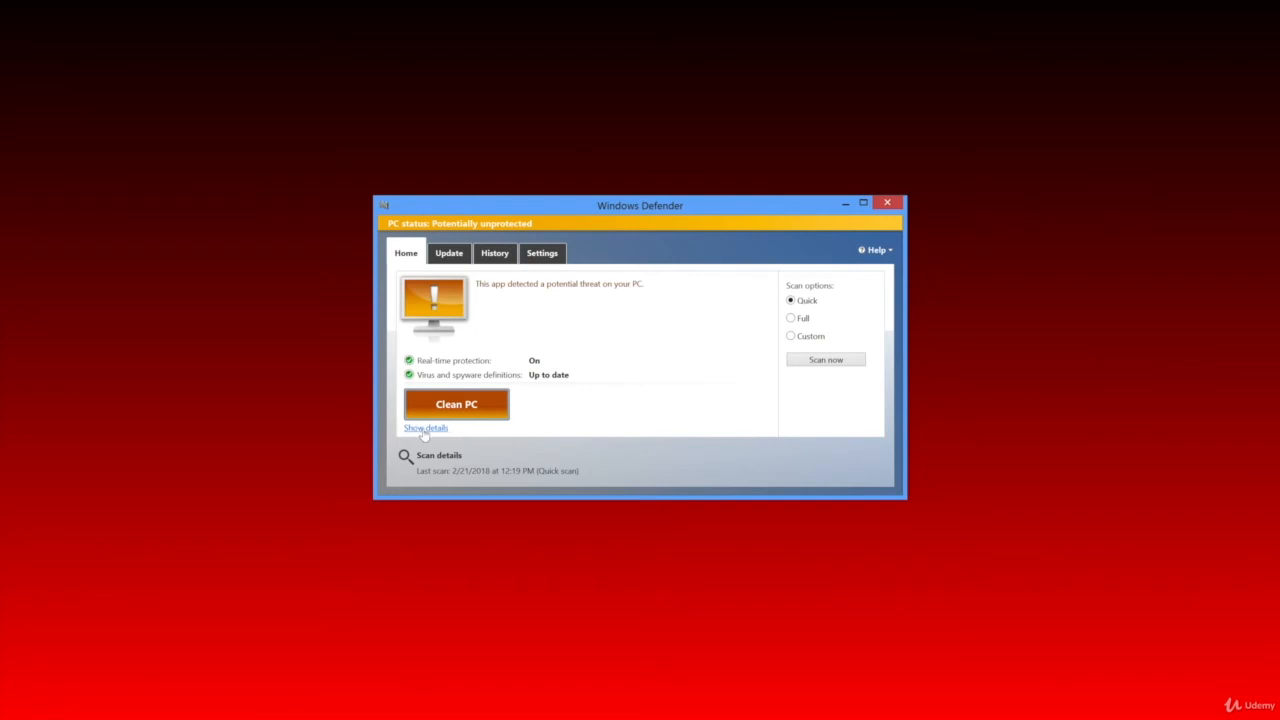
Set the HackTool:Win32/Cain detection's action to Allow in Windows Defender and apply it
click(425, 428)
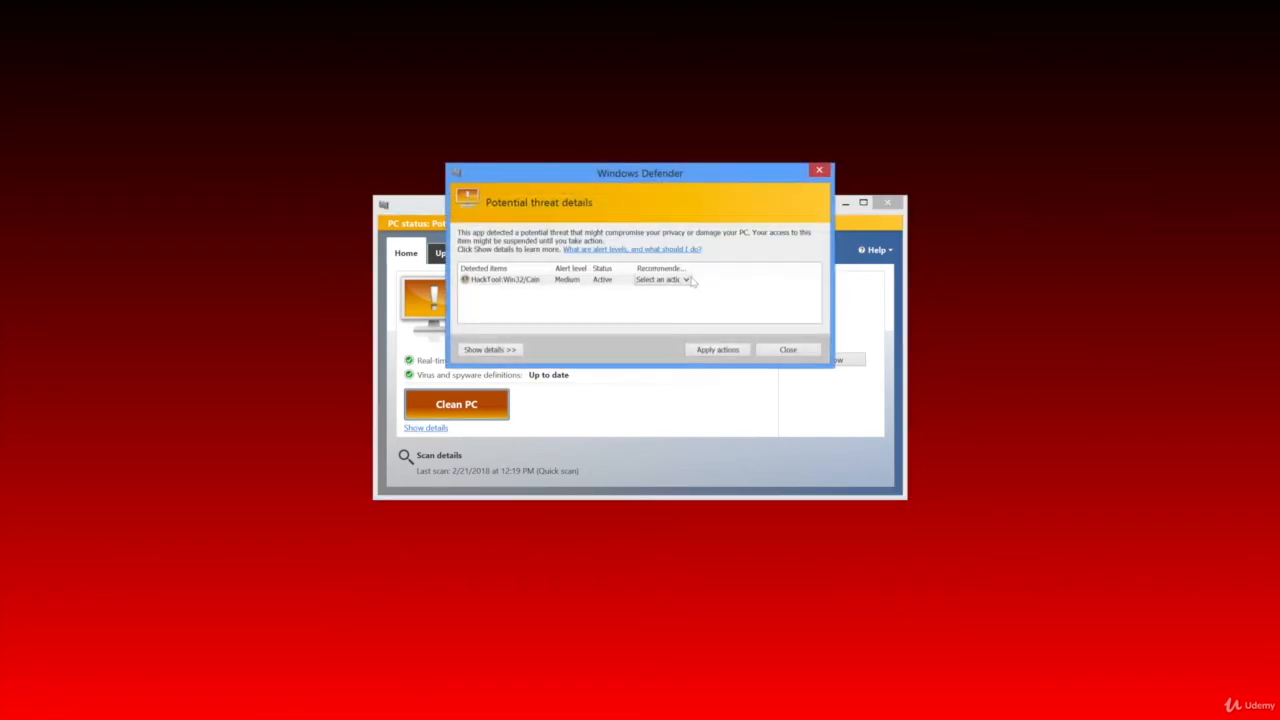
click(685, 279)
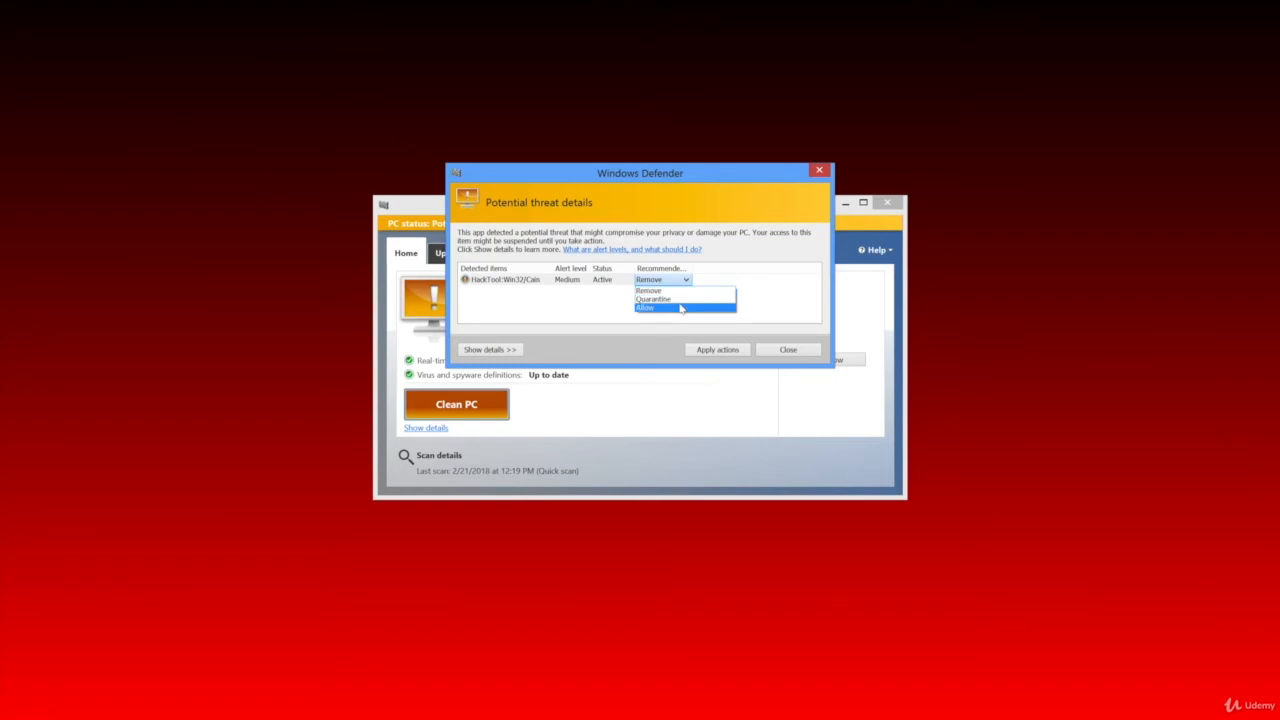
click(717, 350)
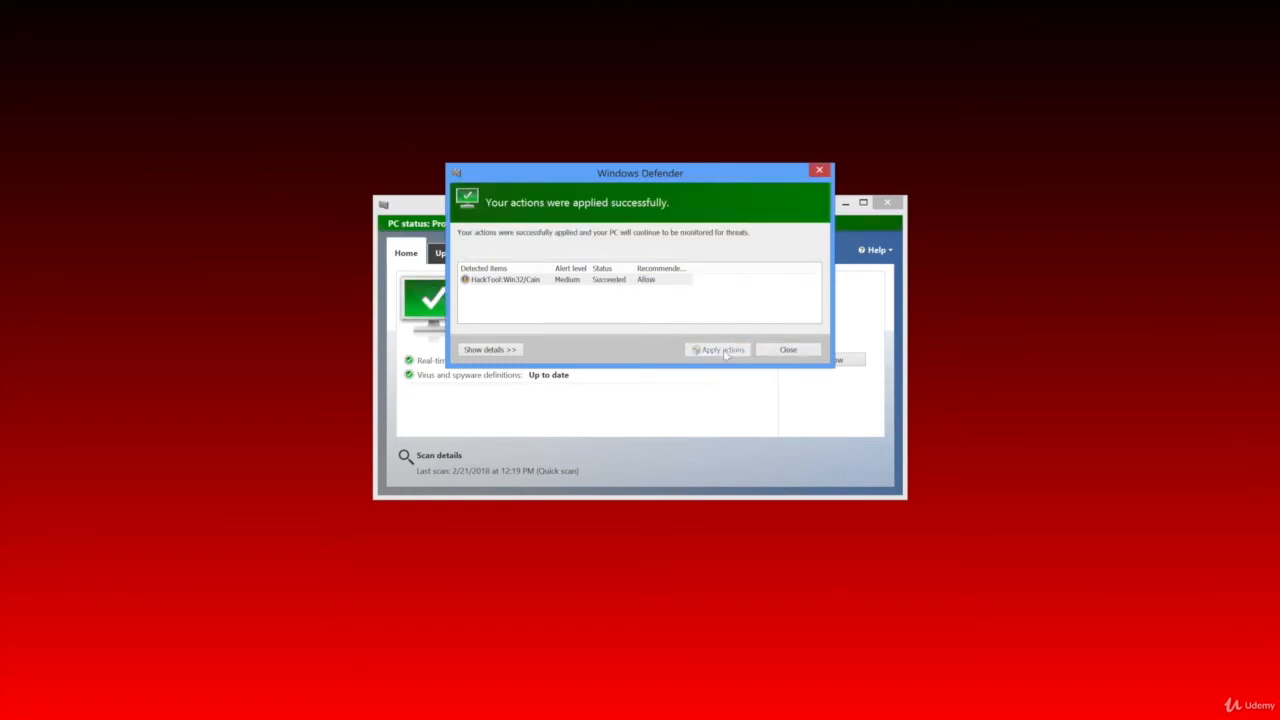
click(788, 350)
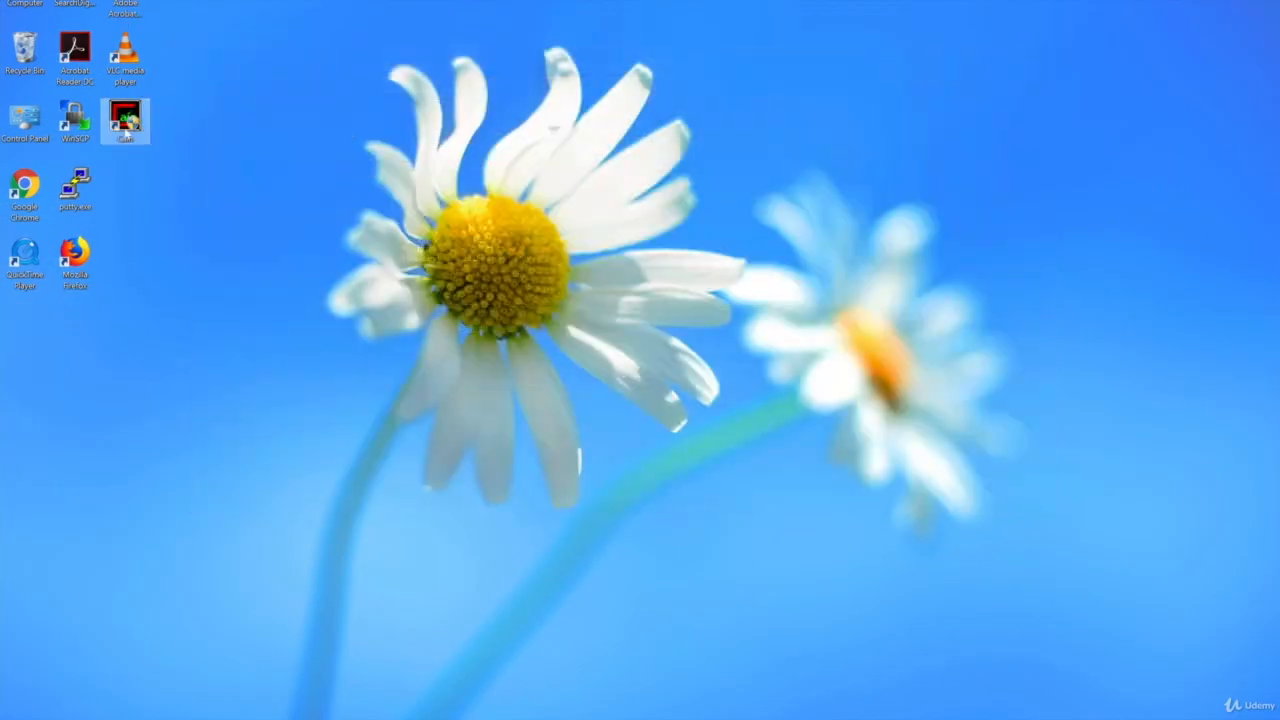
Launch Cain from its desktop shortcut and switch to the Cracker tab
double_click(125, 115)
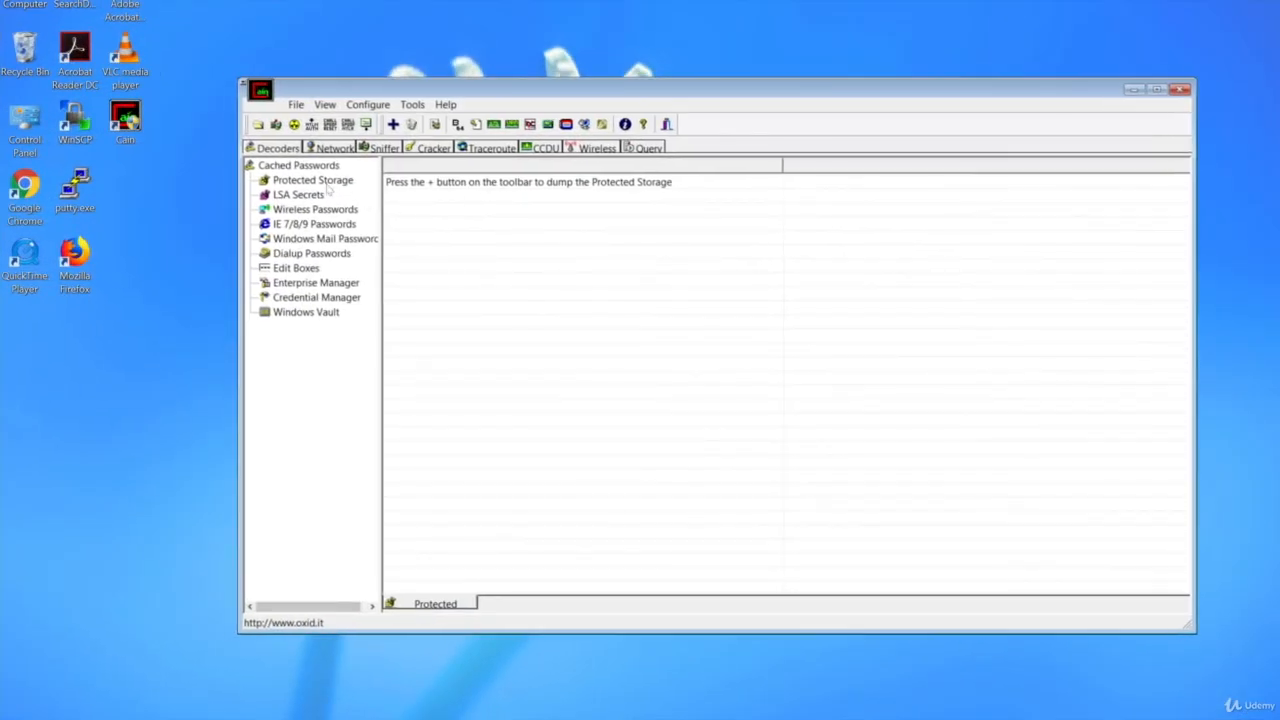
mouse_move(327, 190)
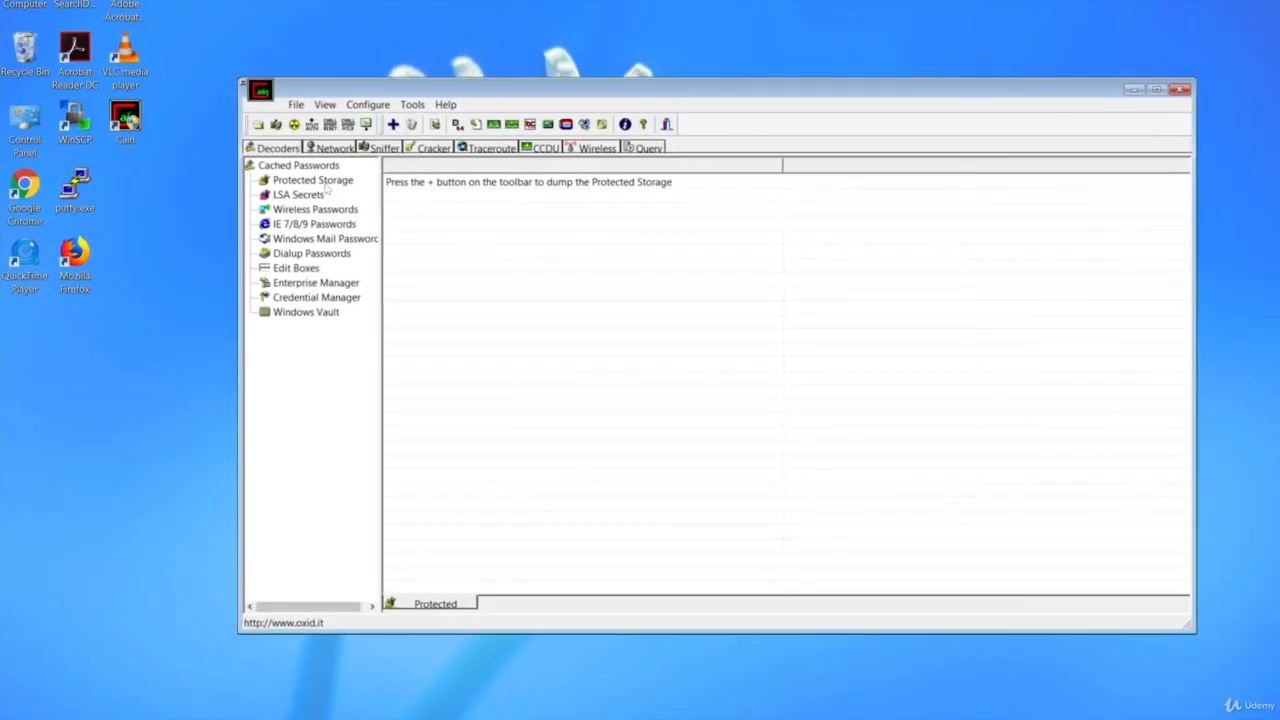
click(432, 147)
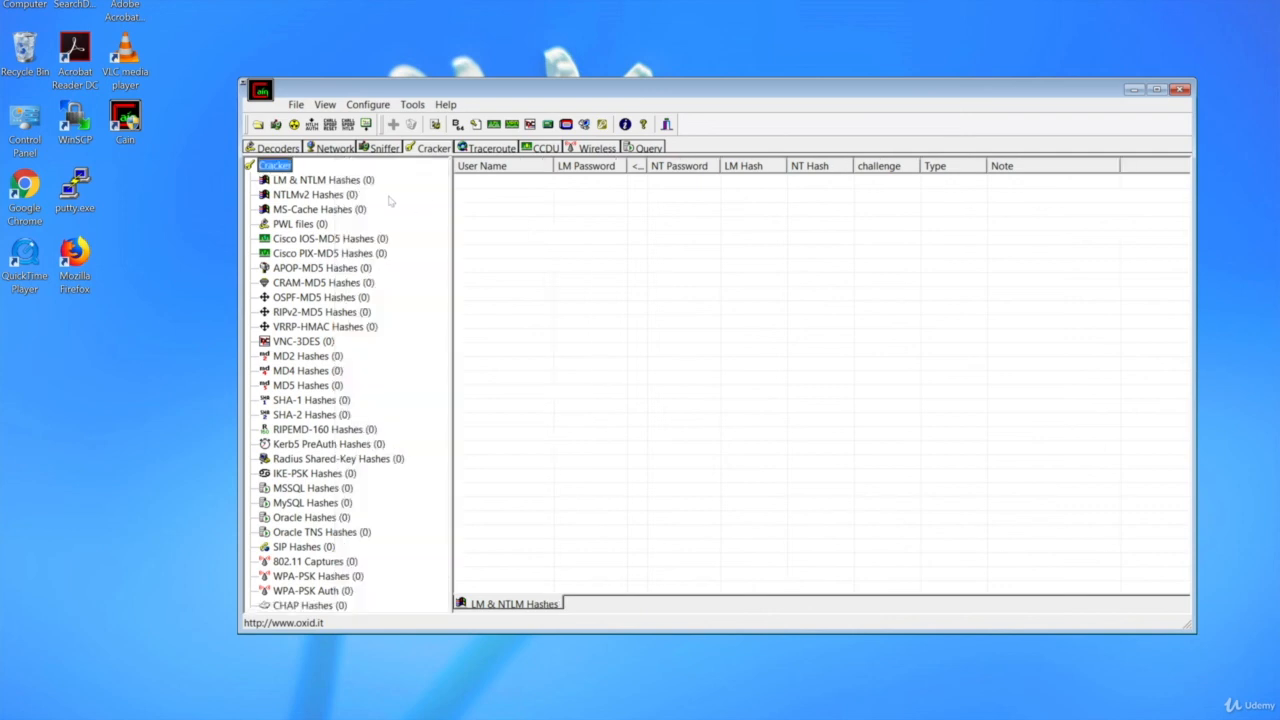
Select LM & NTLM Hashes and choose 'Import Hashes from a text file' in Add NT Hashes
click(318, 179)
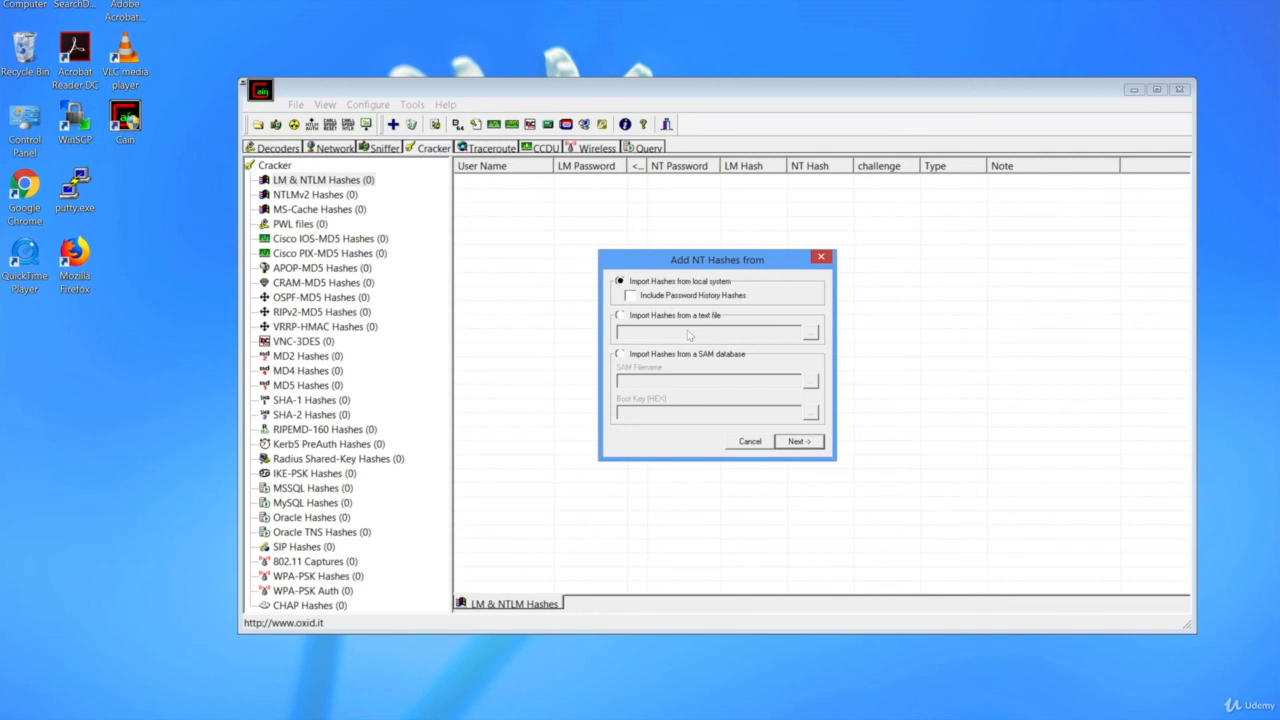
mouse_move(689, 318)
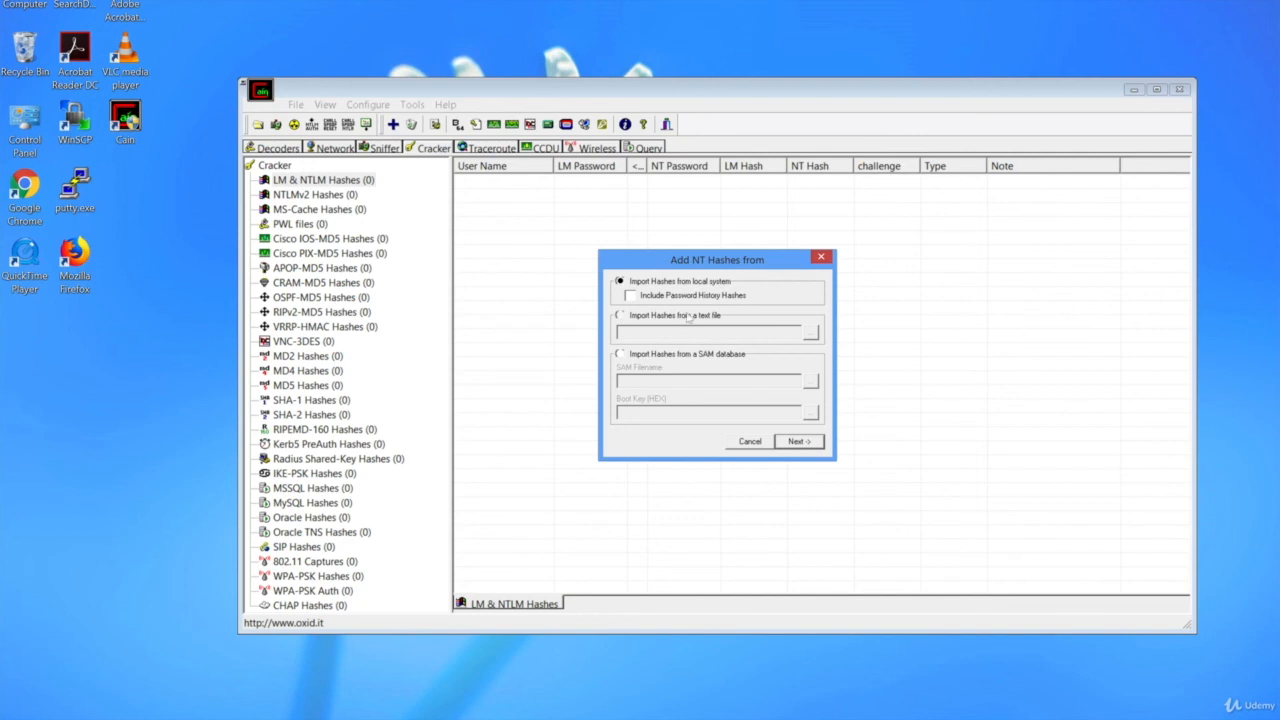
click(620, 315)
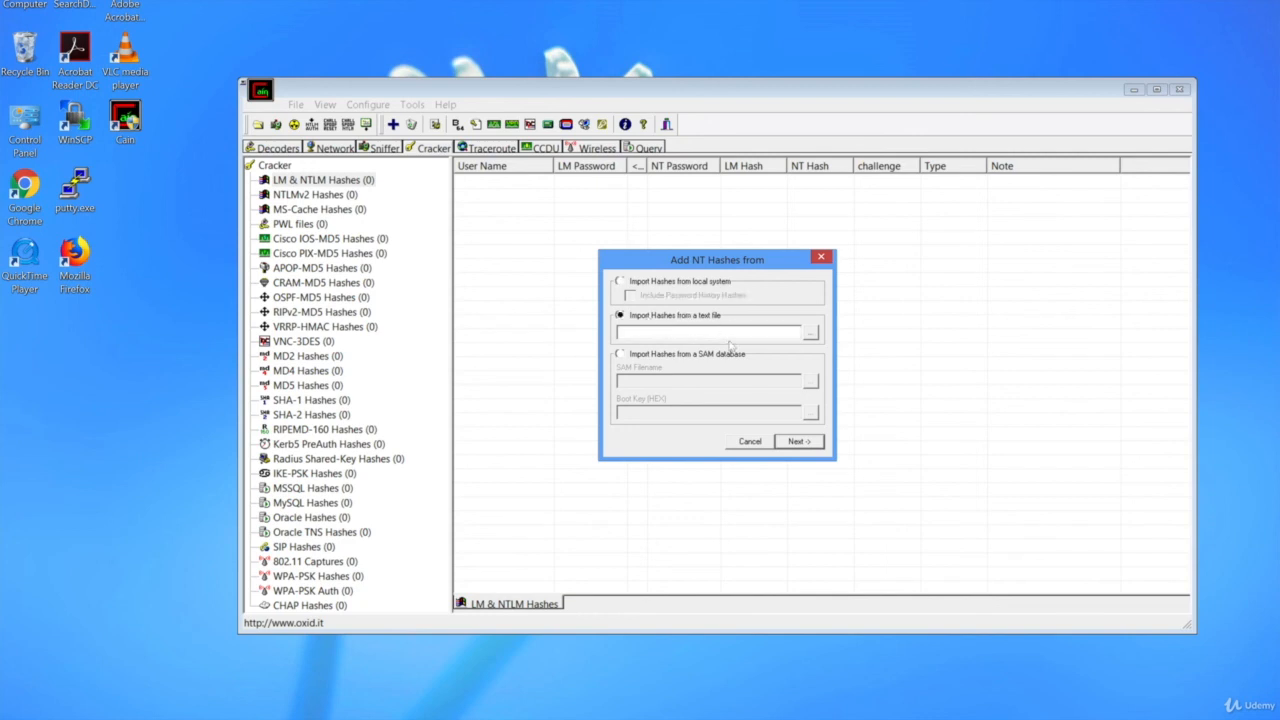